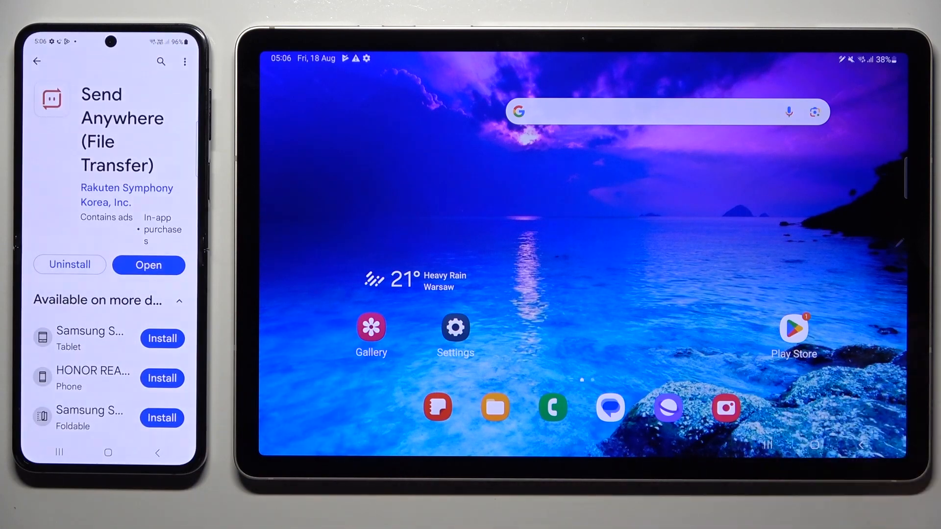
Launch the installed Send Anywhere app from its Play Store page
left_click(793, 329)
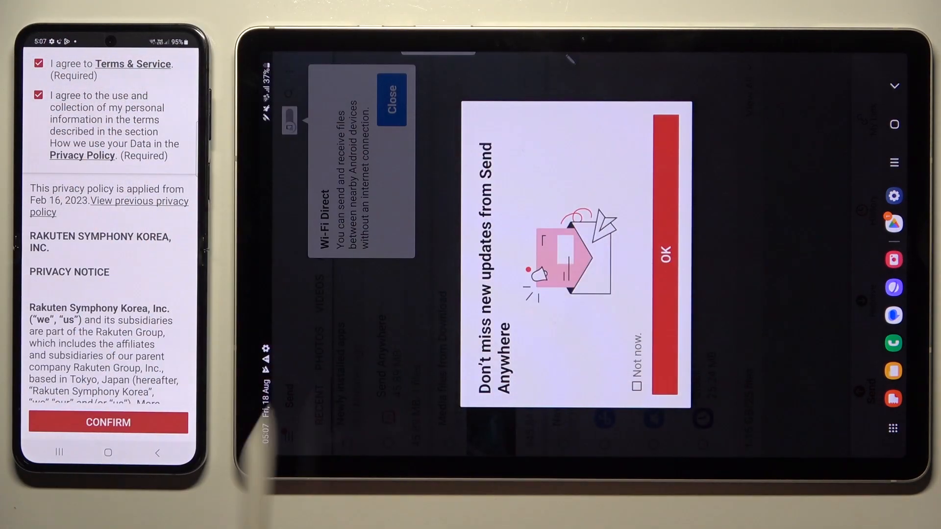
Confirm the terms agreement and continue through the storage access grant on the phone
left_click(107, 423)
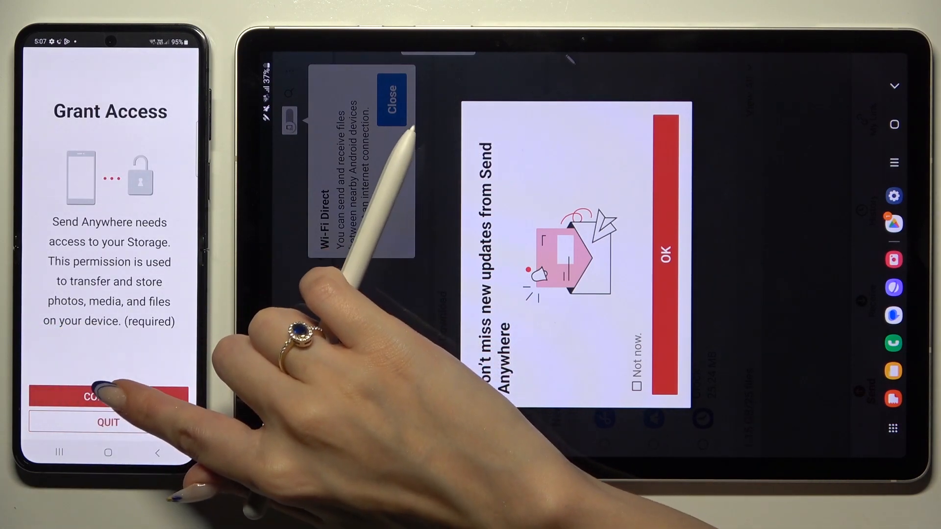
left_click(98, 397)
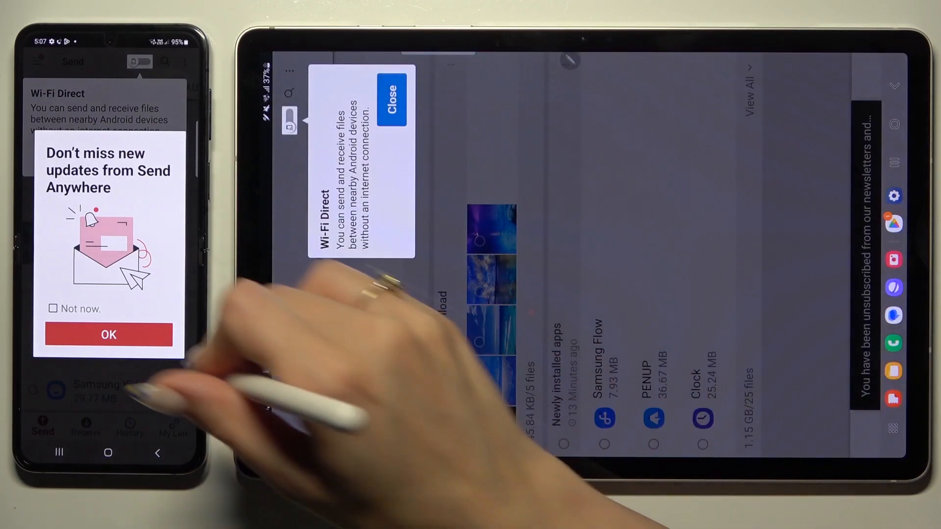
Dismiss the update-notification dialog and the Wi-Fi Direct tips on phone and tablet
left_click(108, 336)
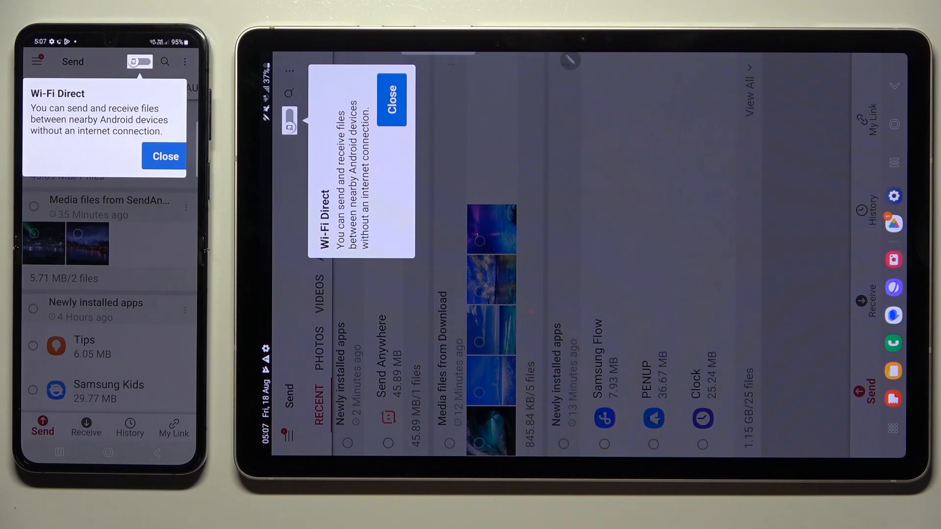
left_click(164, 157)
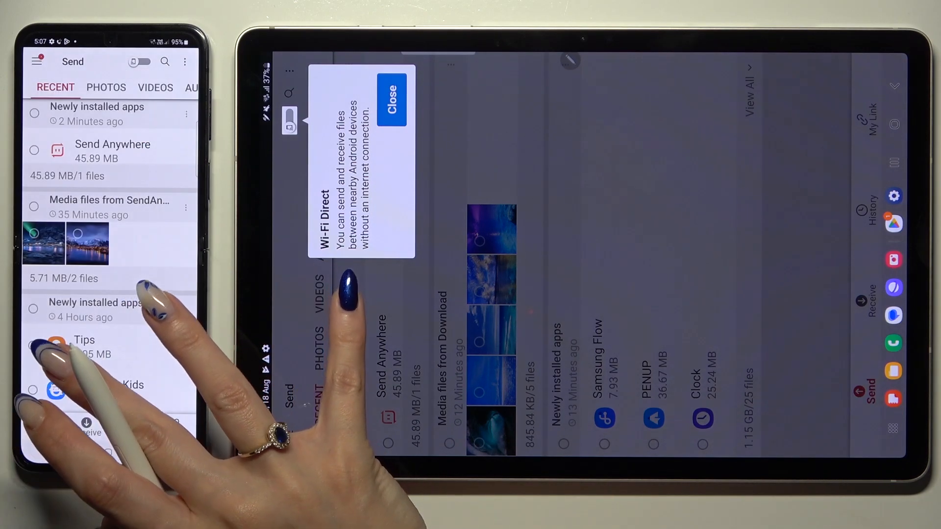
left_click(390, 104)
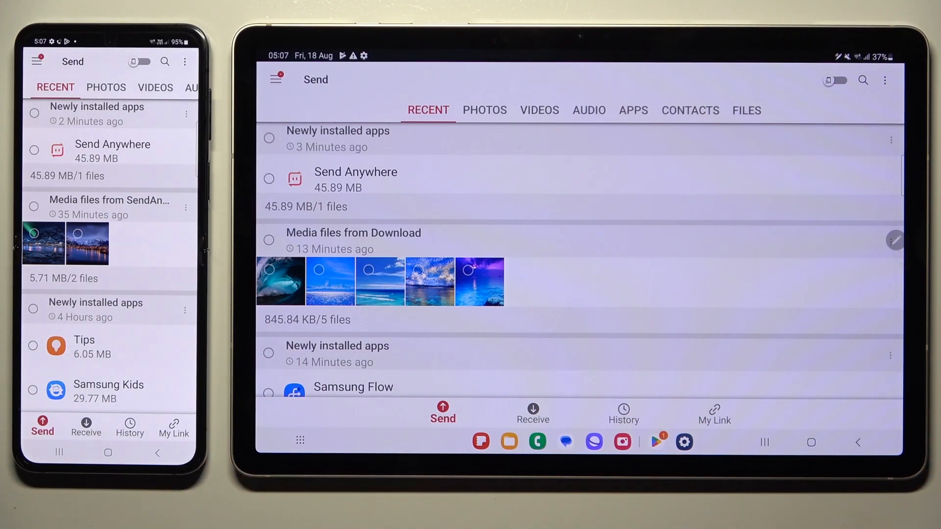
Switch the tablet to Receive and go to My Link, which brings up the ad consent page
left_click(533, 414)
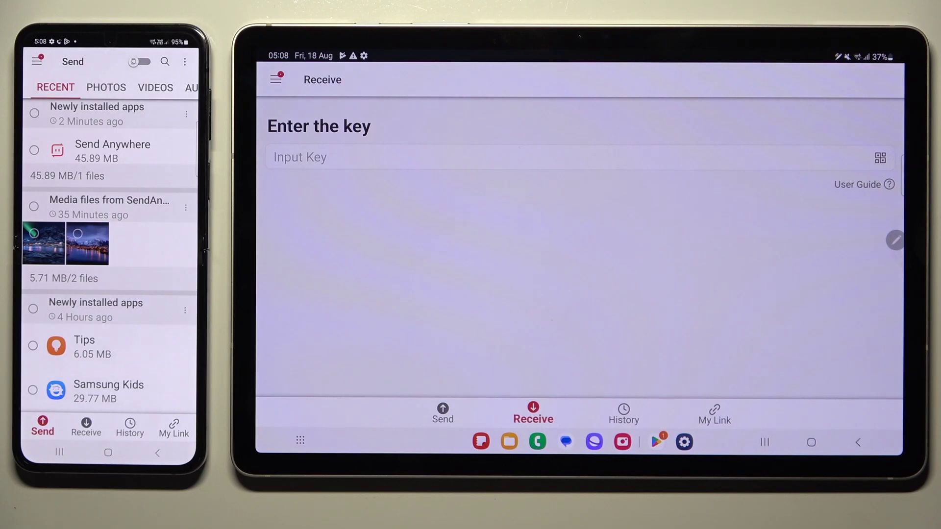
left_click(623, 415)
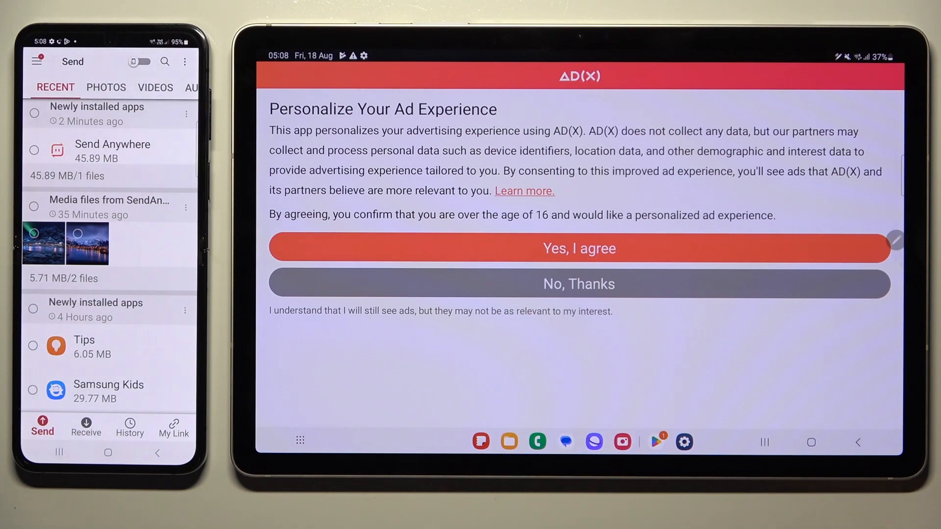
Choose No, Thanks for personalized ads, close the consent window and return to Receive
left_click(578, 284)
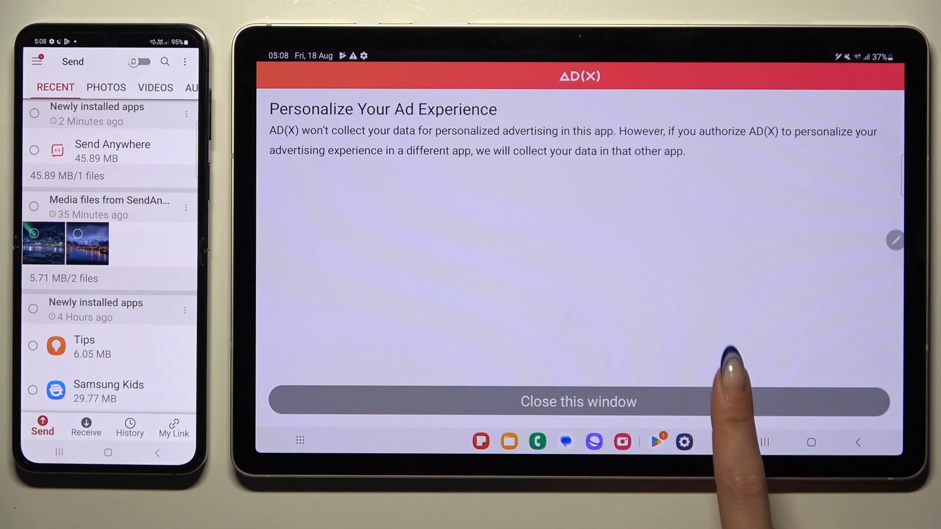
left_click(578, 402)
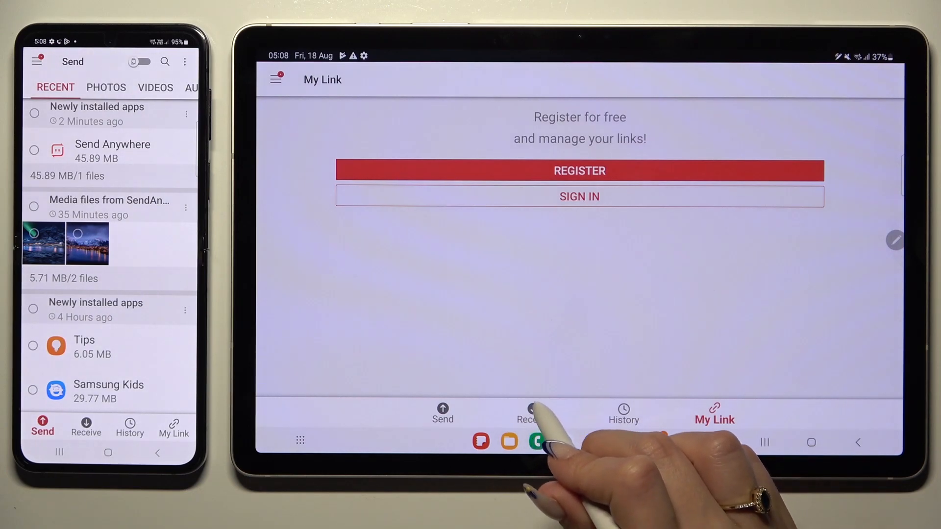
left_click(532, 413)
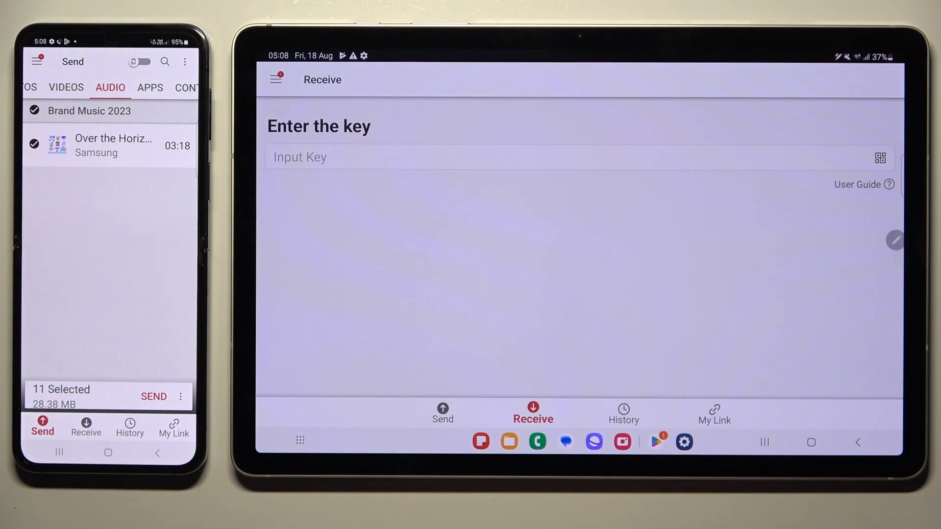
Send the 11 selected files (28.38 MB) from the phone, producing a six-digit key
left_click(153, 396)
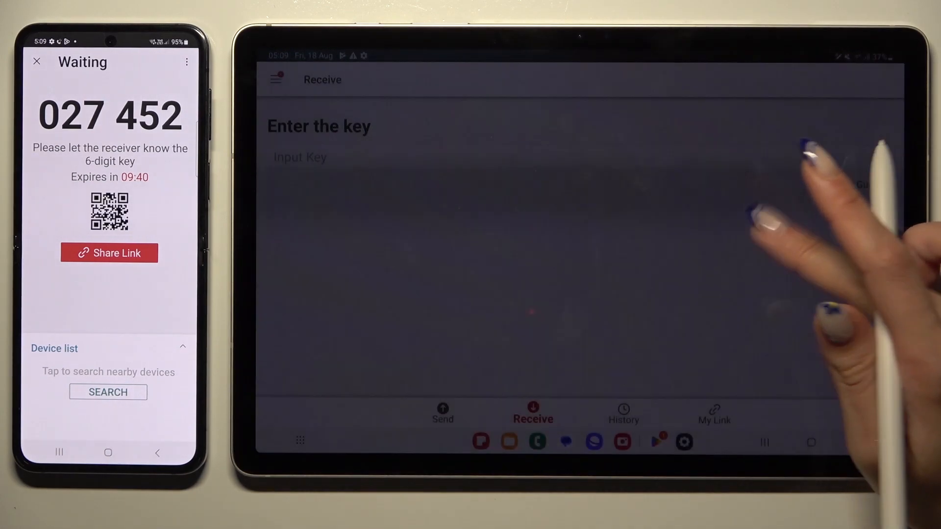
Activate the tablet's Input Key field, allowing camera access while using the app
left_click(878, 157)
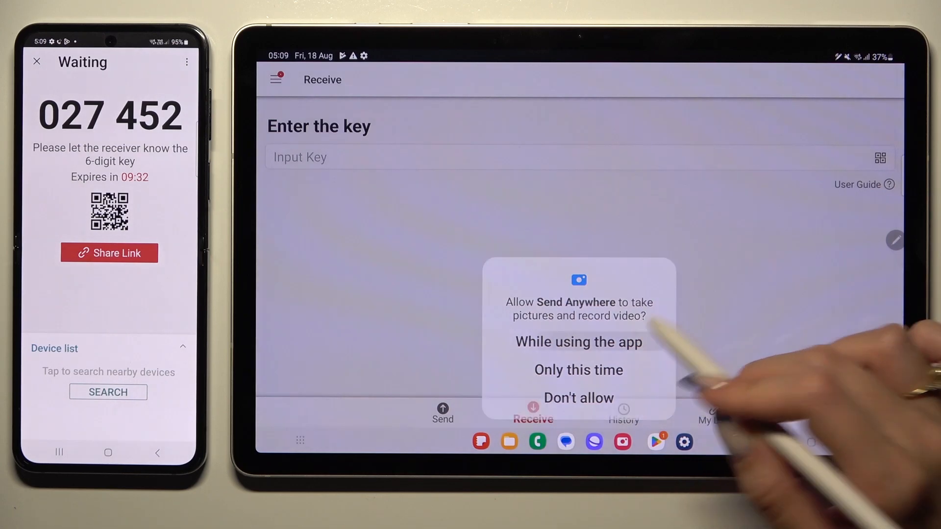
left_click(578, 342)
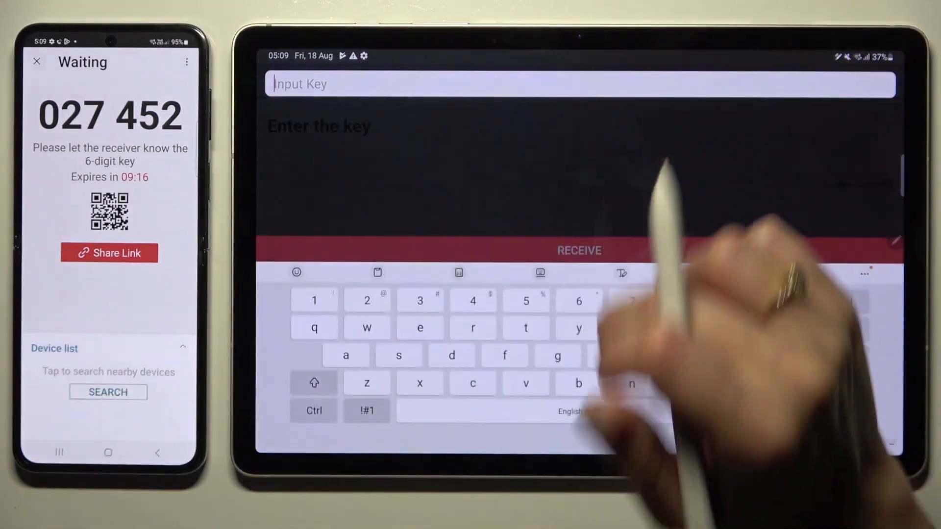
type("2")
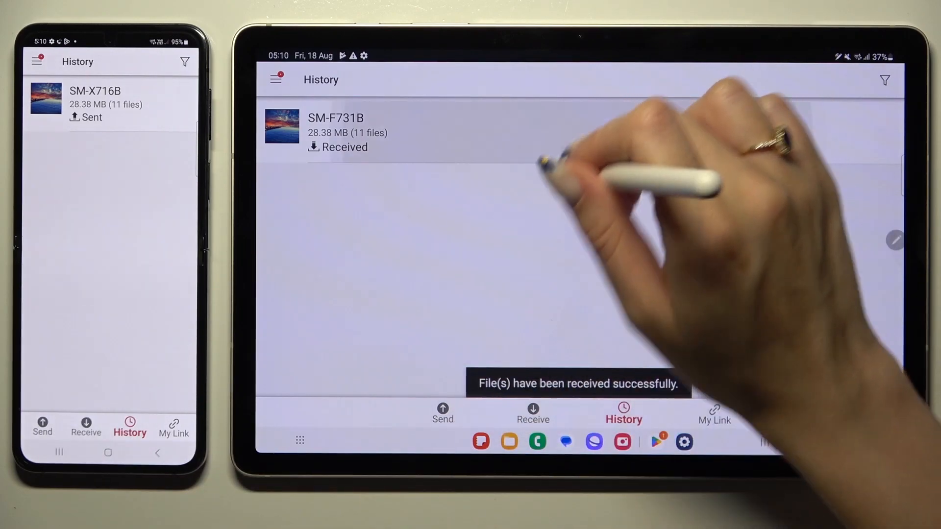
left_click(335, 132)
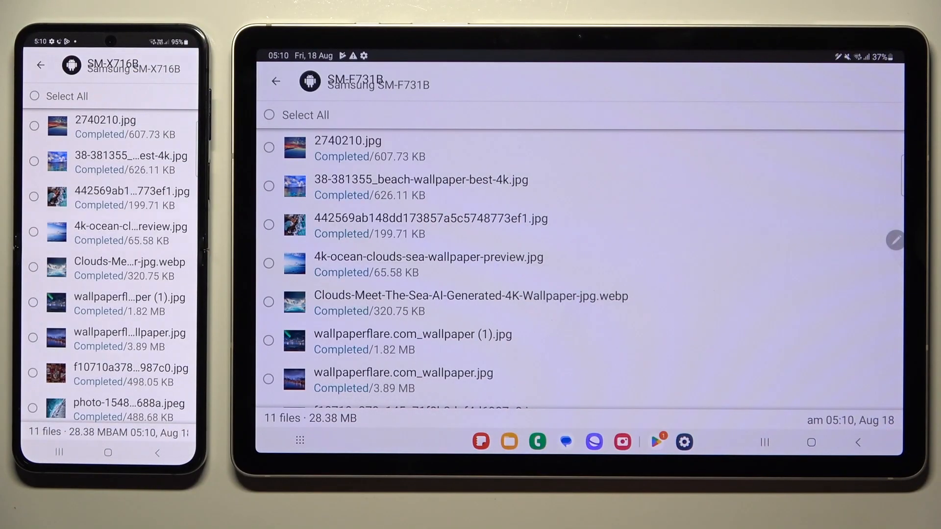